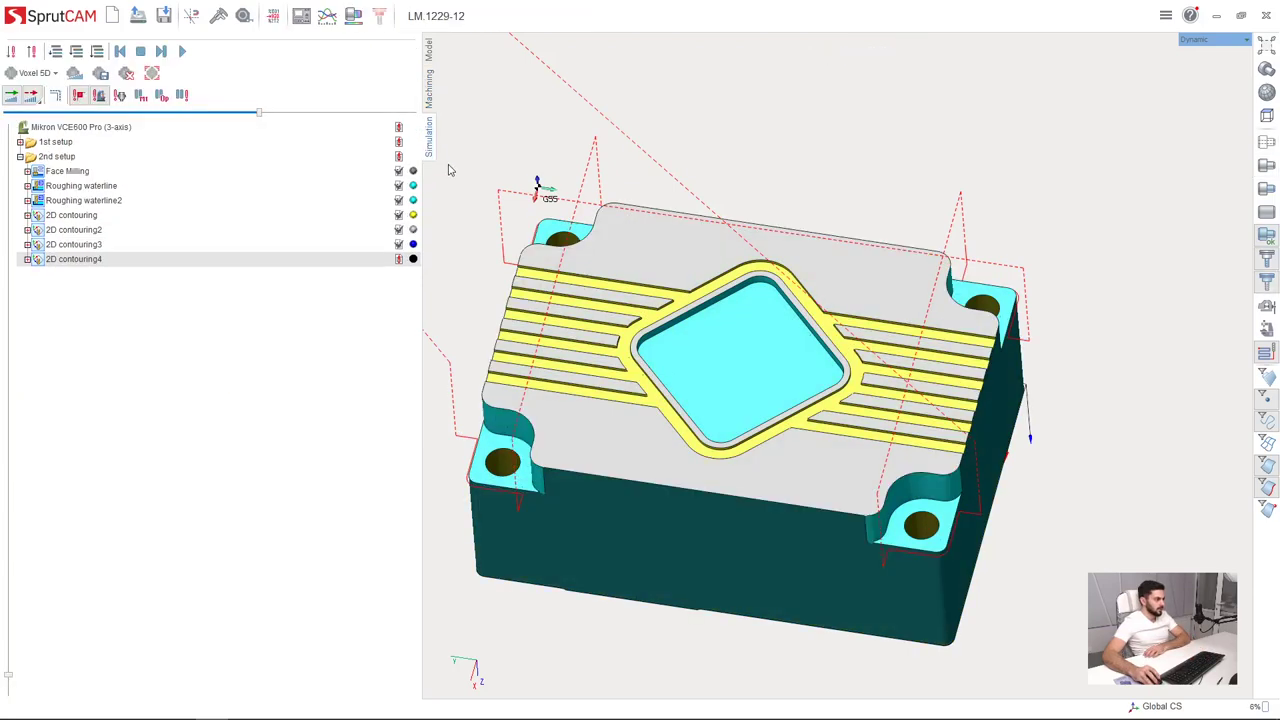
- Collapse and re-expand the setup nodes to list all first- and second-setup operations
click(20, 157)
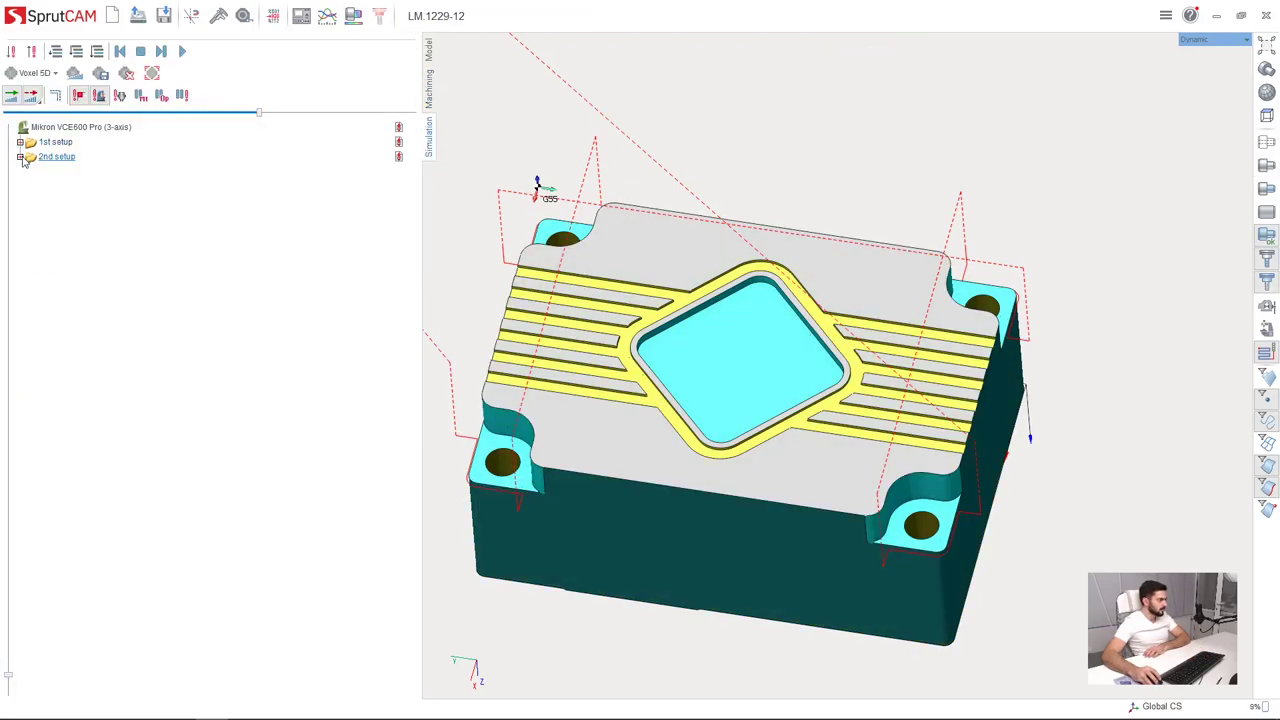
click(19, 141)
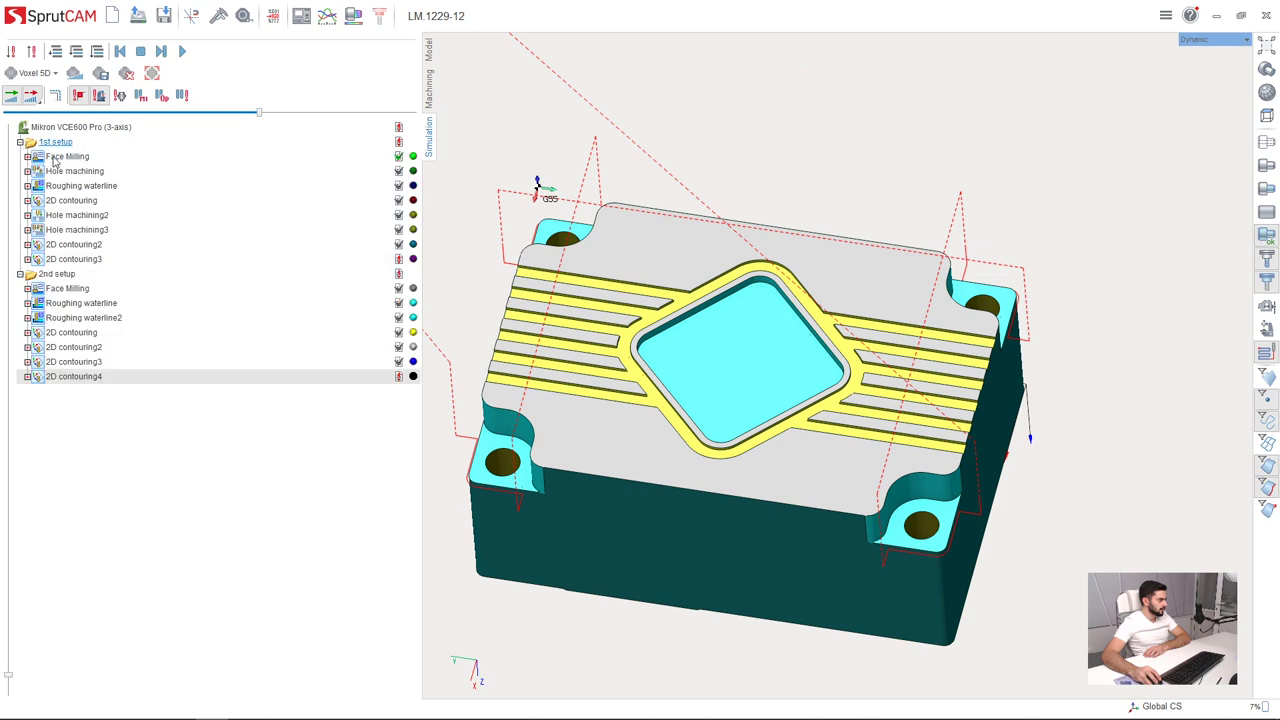
- Select the 2nd setup's Face Milling operation to reset the simulation to raw stock
click(84, 317)
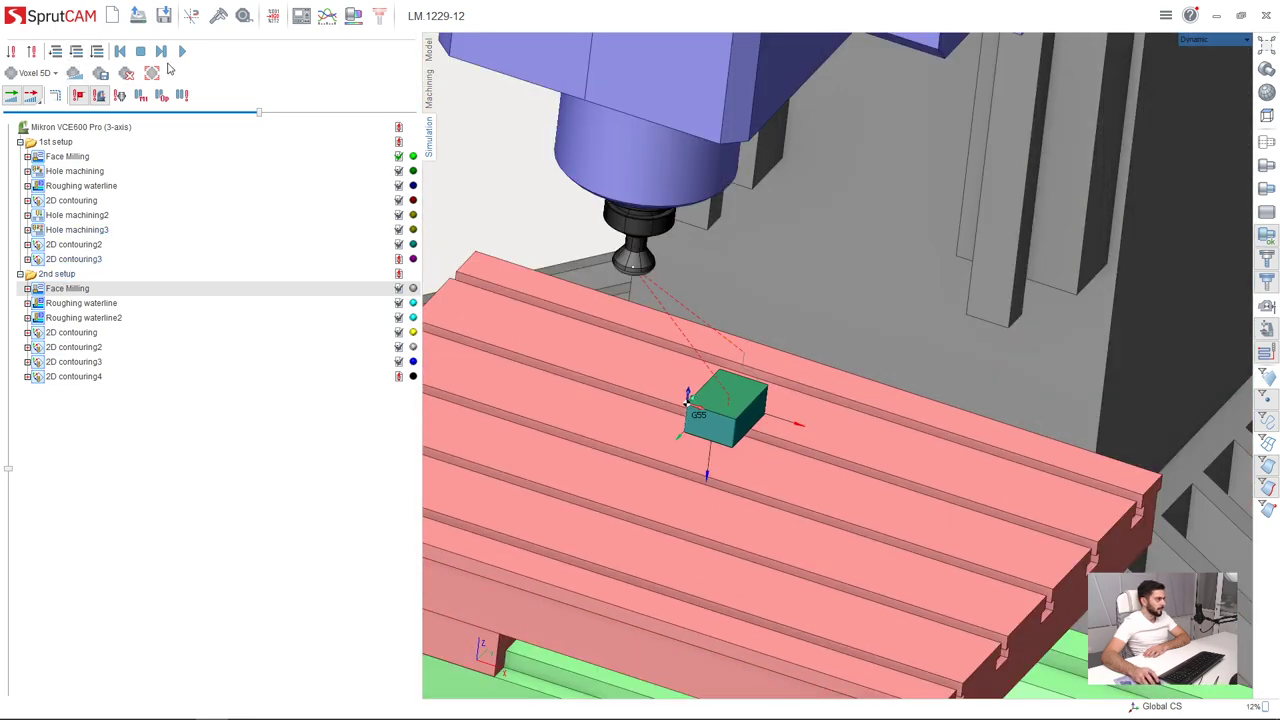
mouse_move(182, 51)
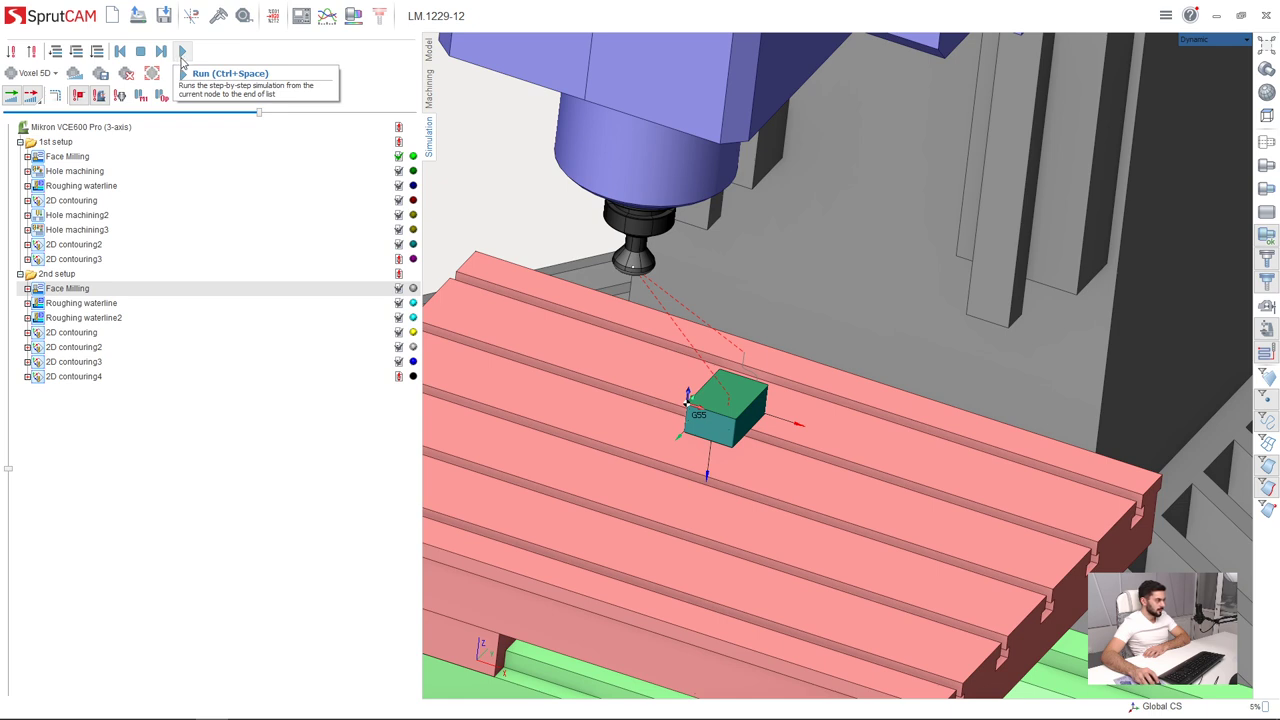
- Run the simulation, adjust the playback speed, and let all operations finish
click(182, 51)
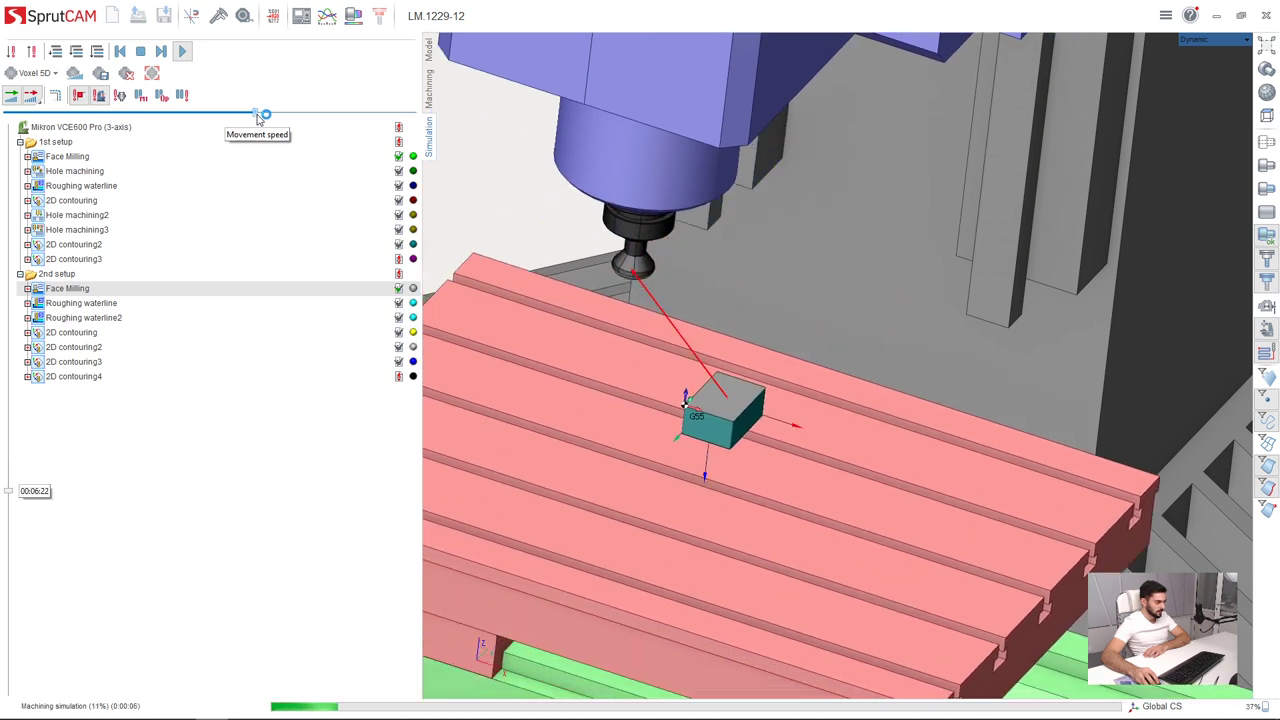
click(182, 51)
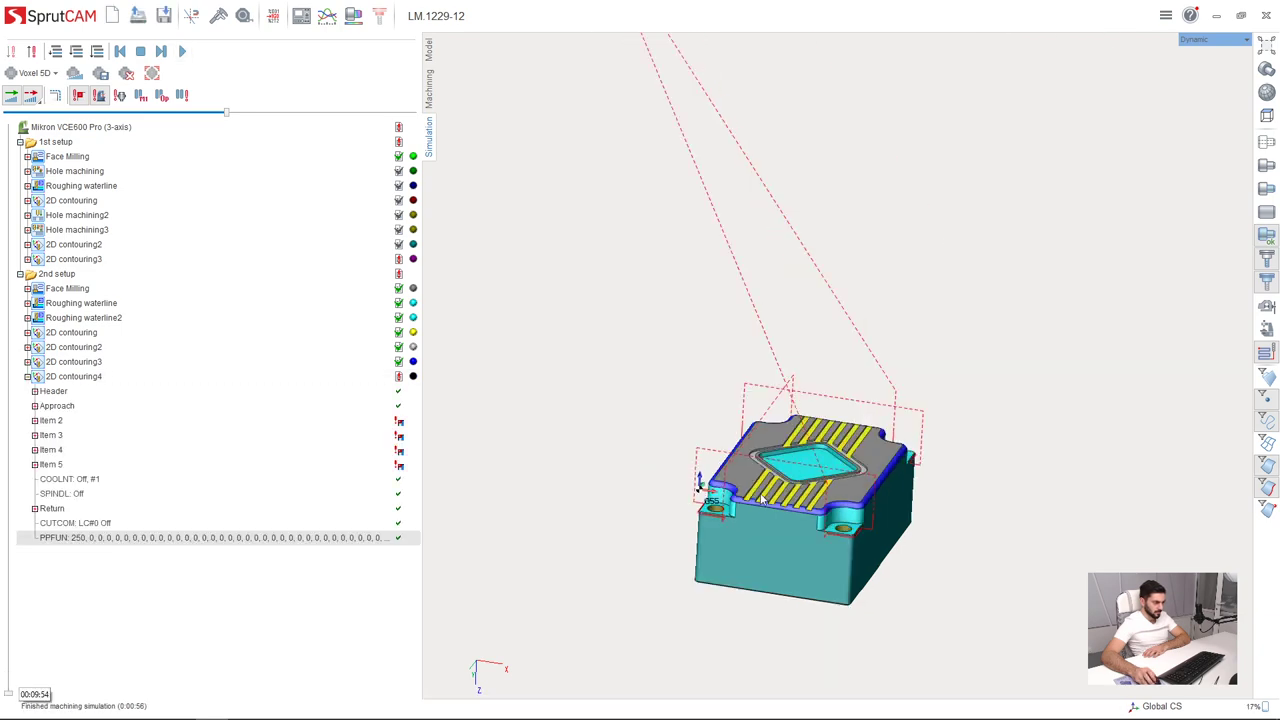
- Reorient the view and compare the machined part with the model using Verify compare
drag(800, 470, 870, 420)
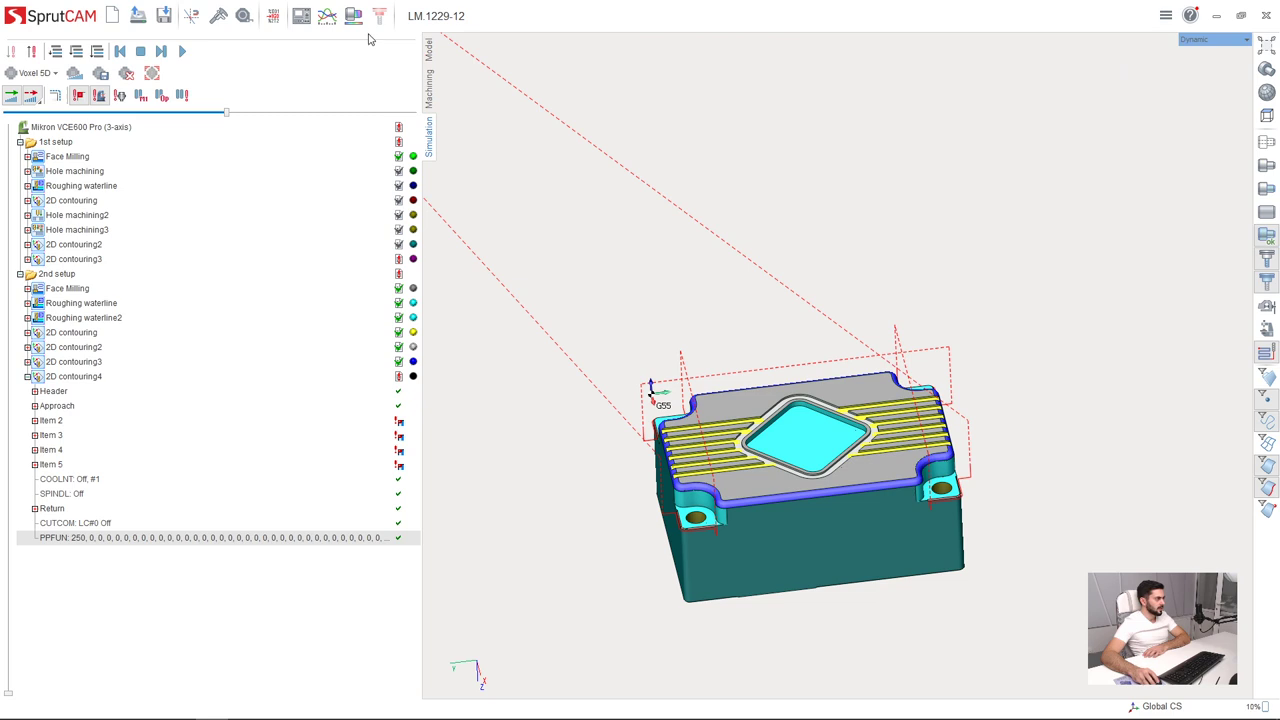
mouse_move(353, 16)
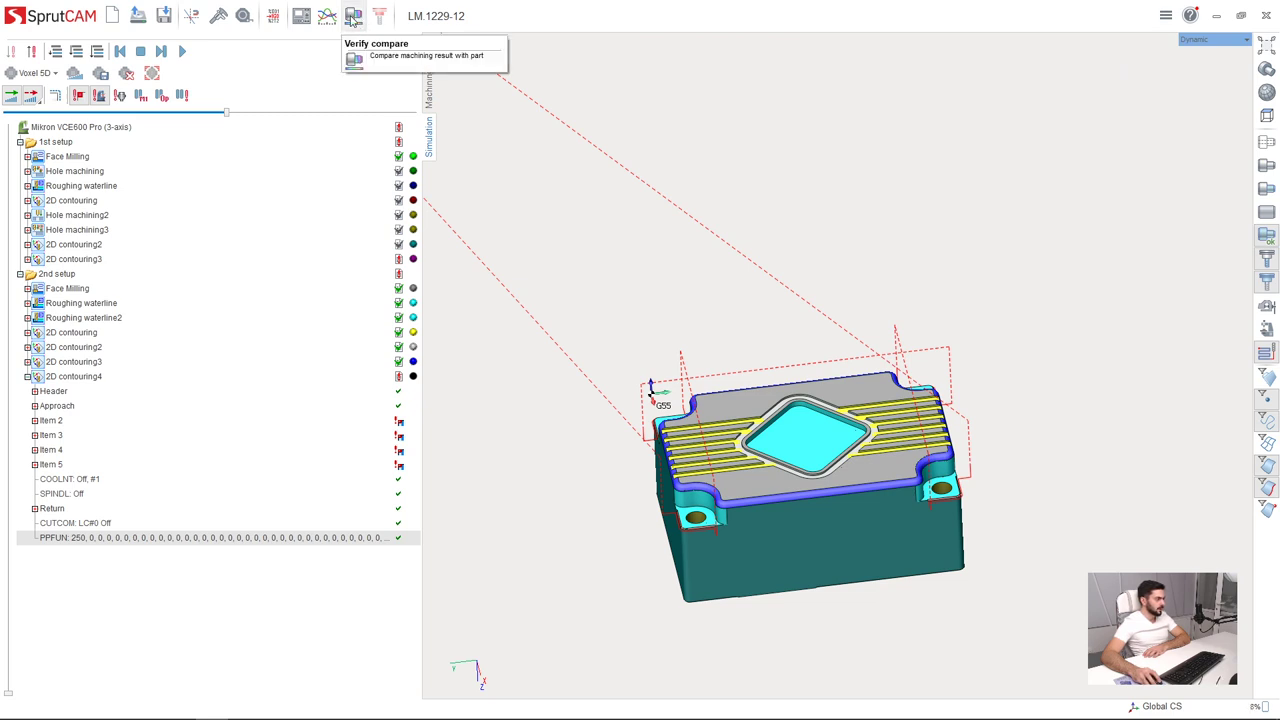
click(353, 15)
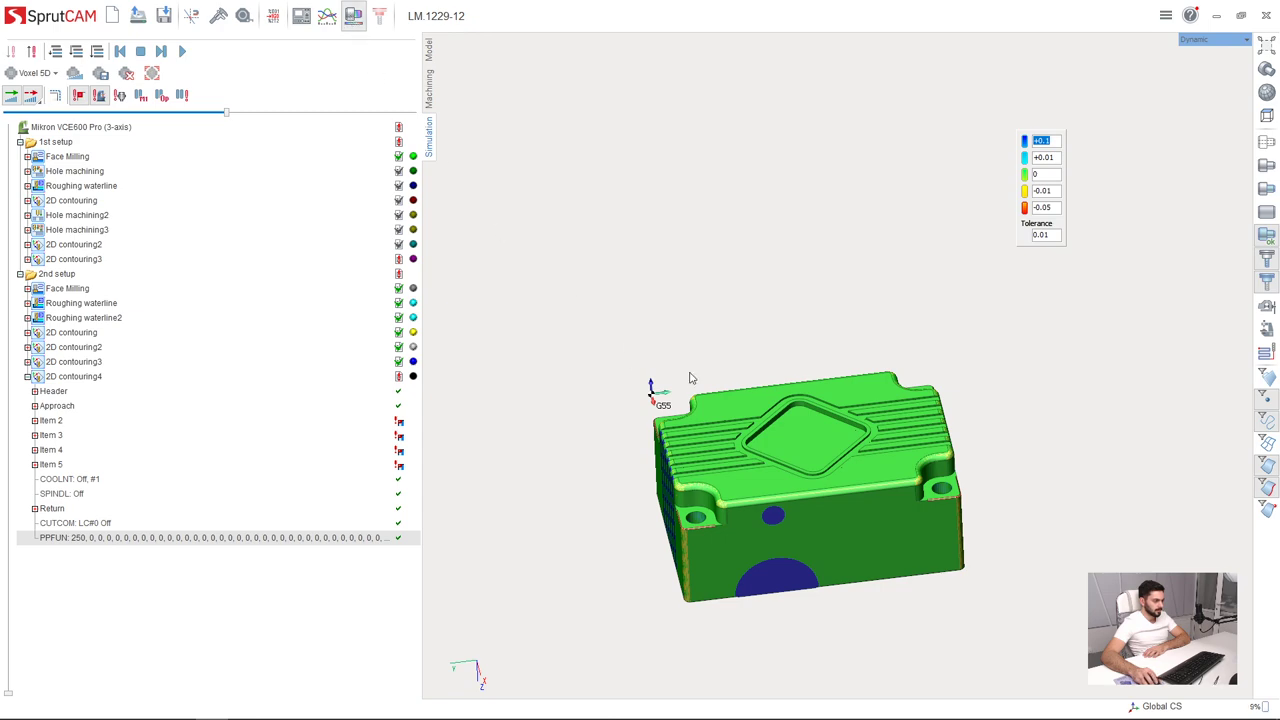